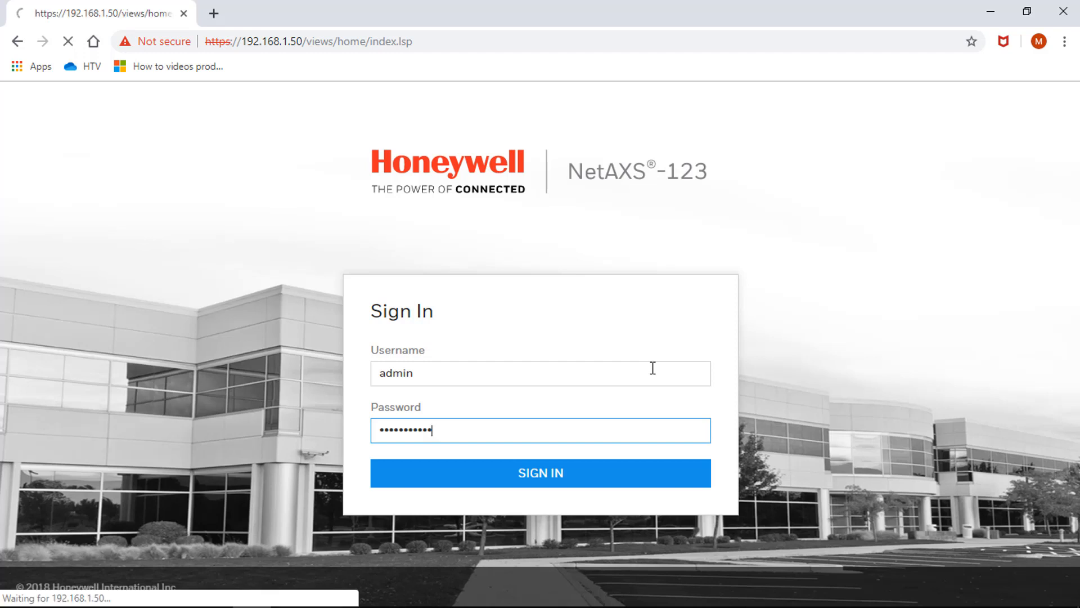
Sign in to the NetAXS-123 panel as admin to reach the Dashboard.
click(540, 472)
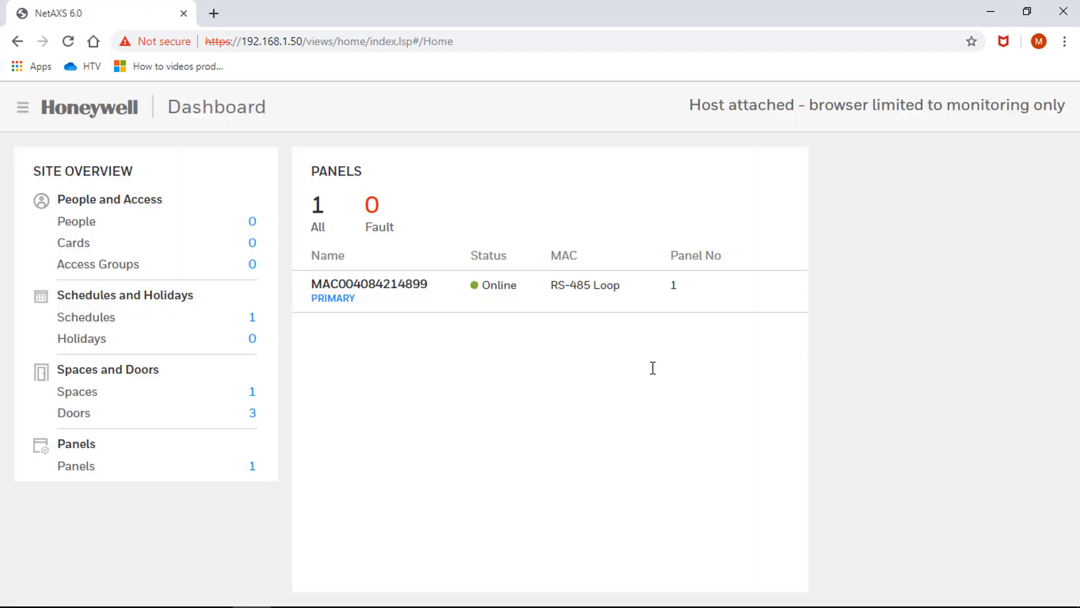
mouse_move(764, 25)
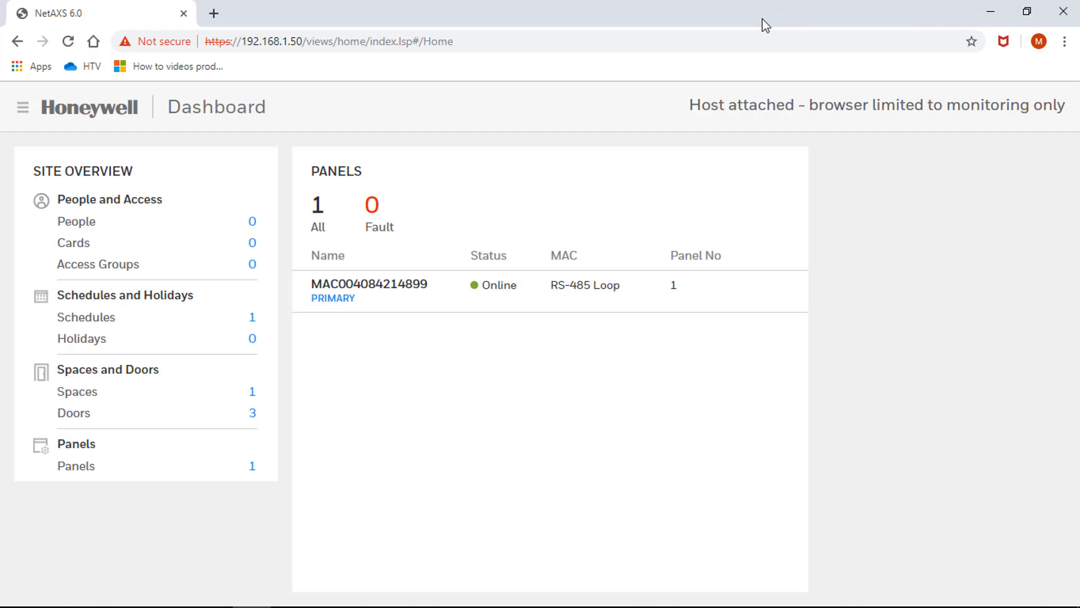
mouse_move(696, 131)
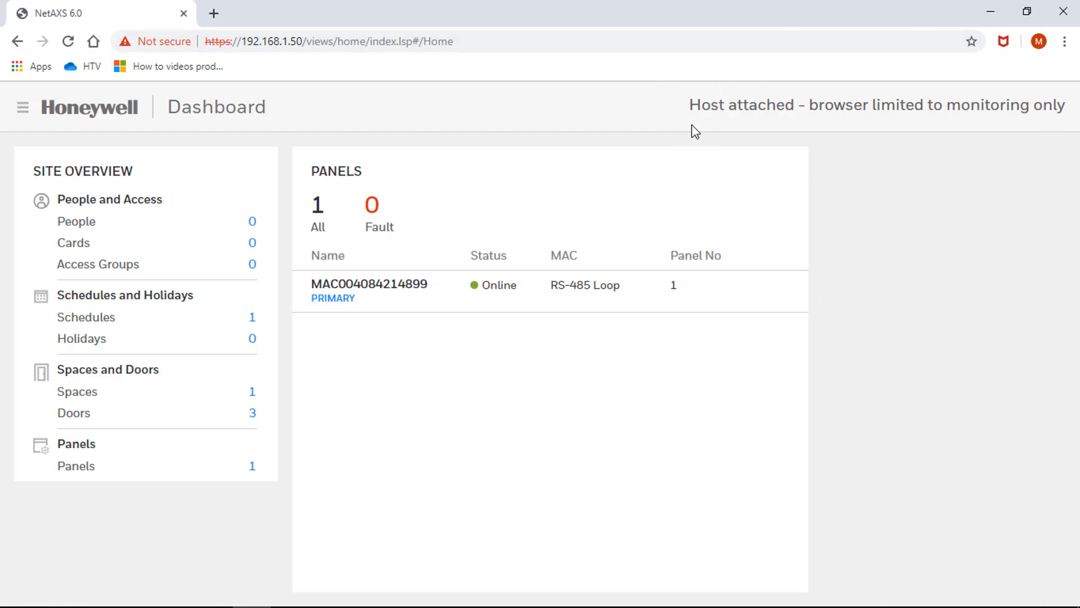
mouse_move(970, 147)
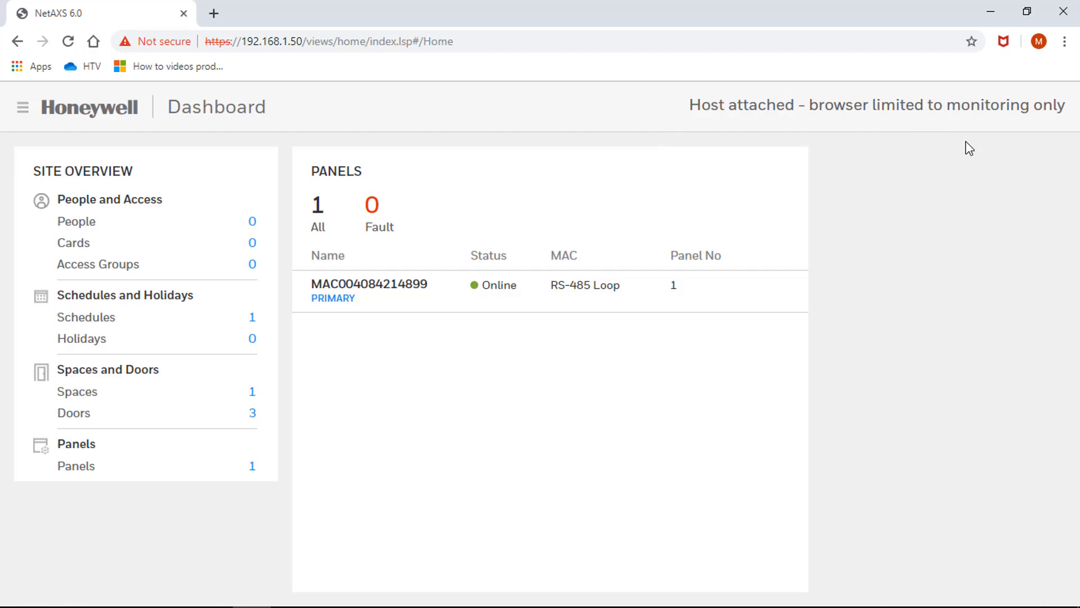
mouse_move(82, 482)
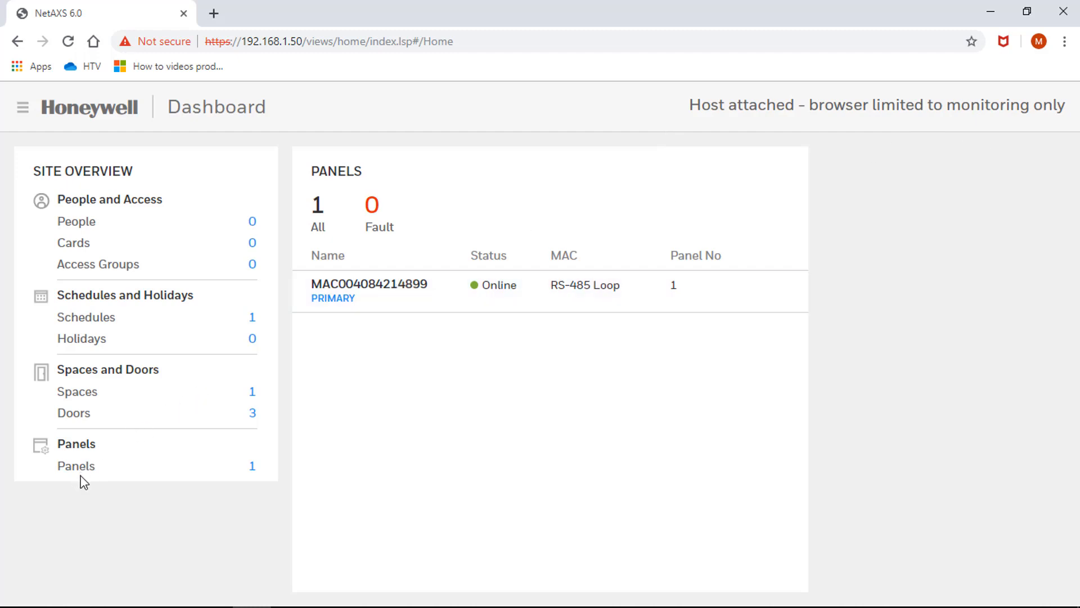
mouse_move(81, 475)
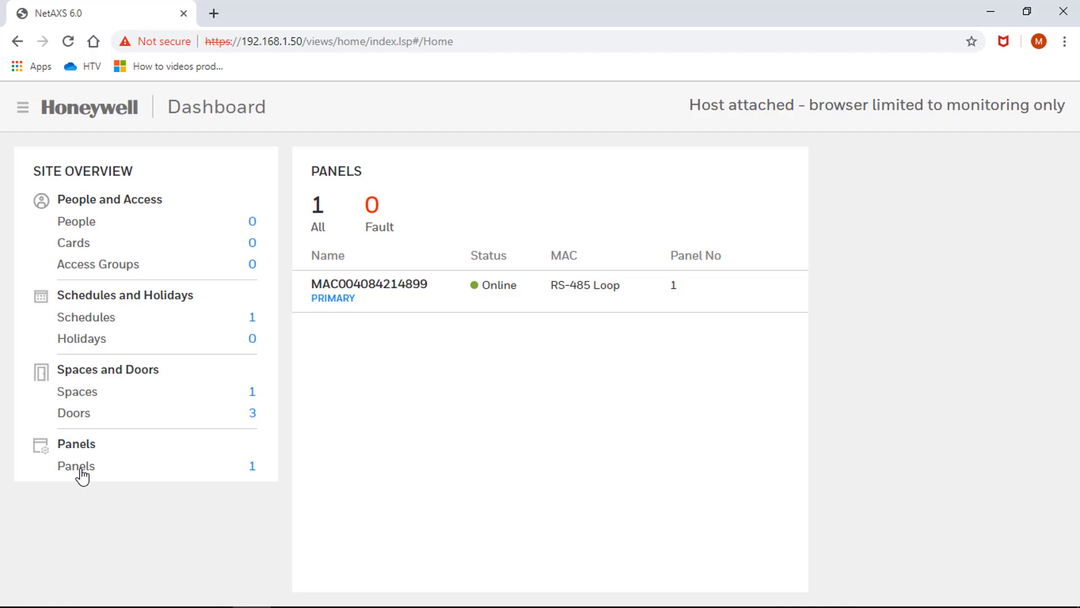
Open the panel's Host / Loop Communications settings from Site Overview Panels.
click(76, 466)
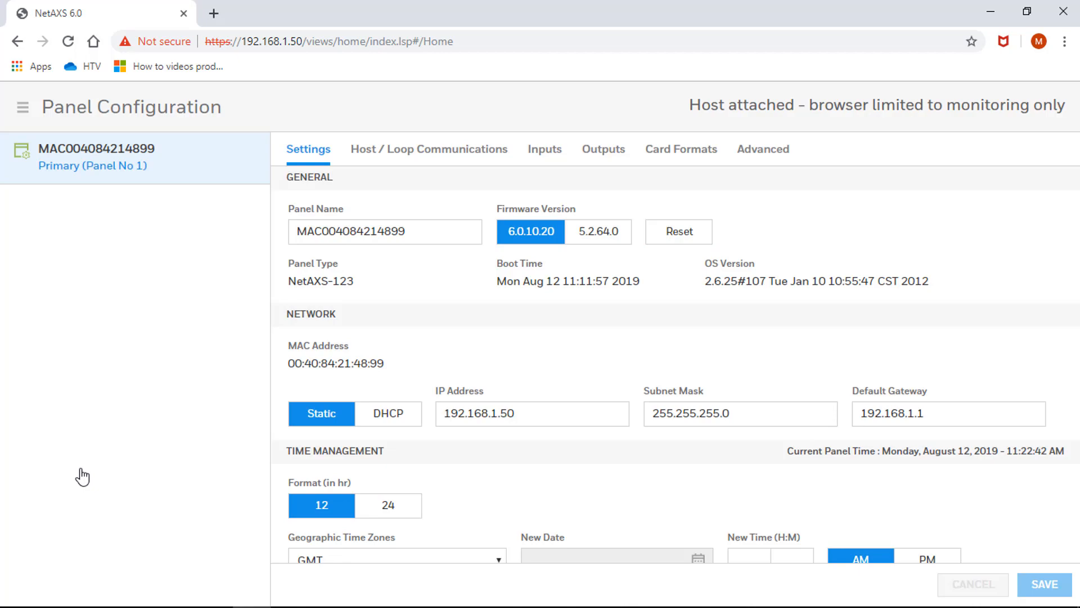
click(429, 149)
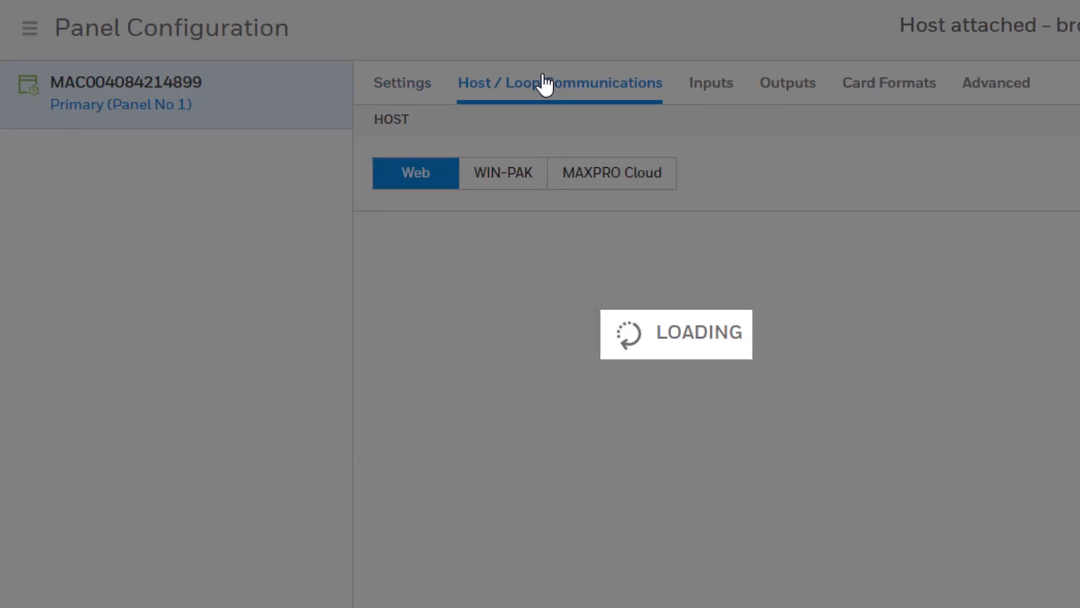
Switch the panel host mode from MAXPRO Cloud to Web and save.
click(611, 172)
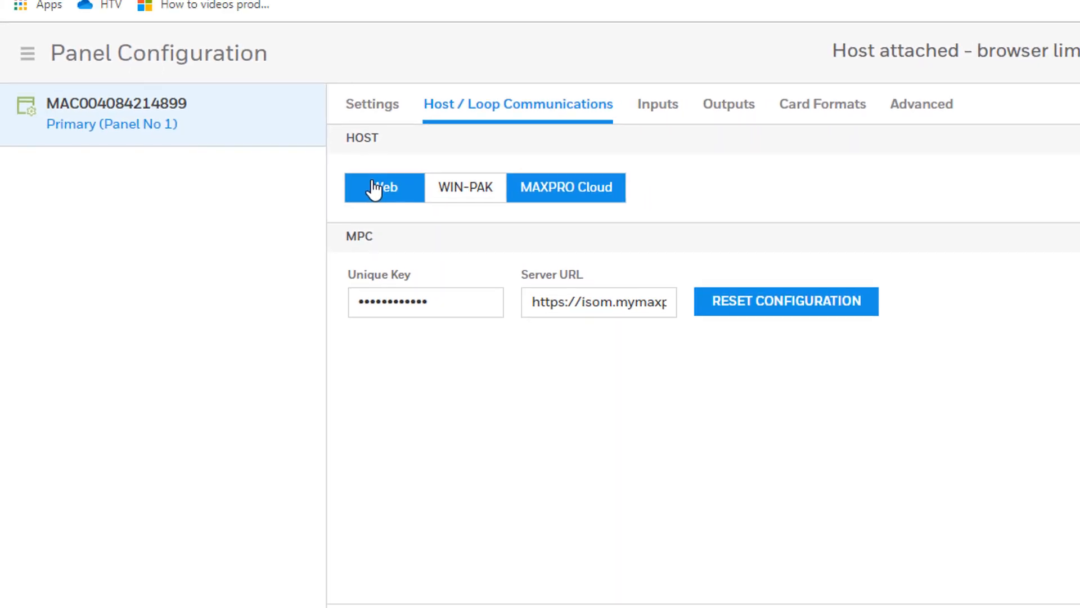
click(384, 187)
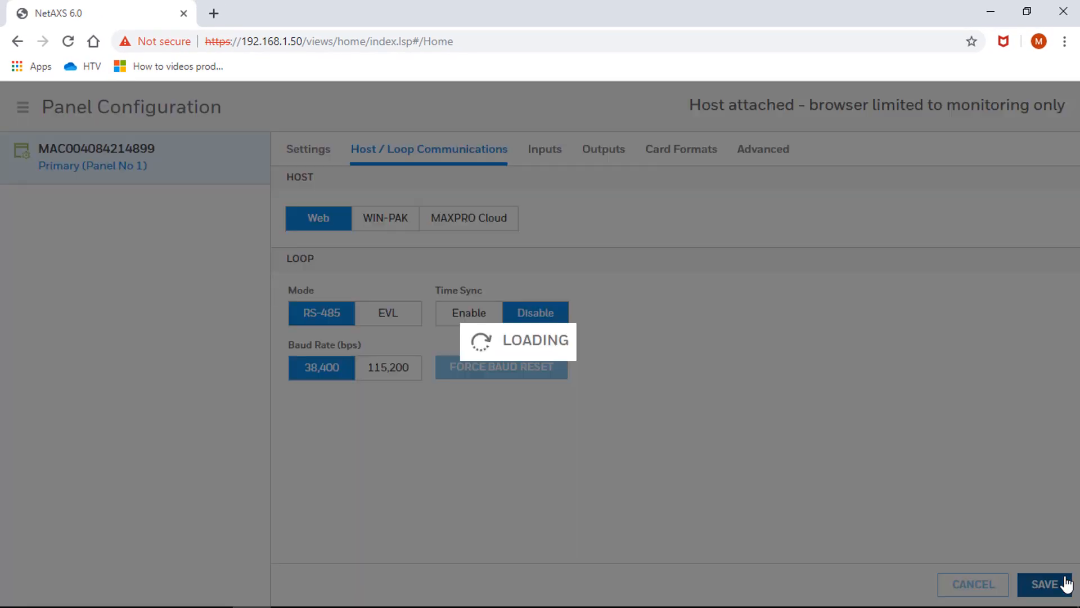